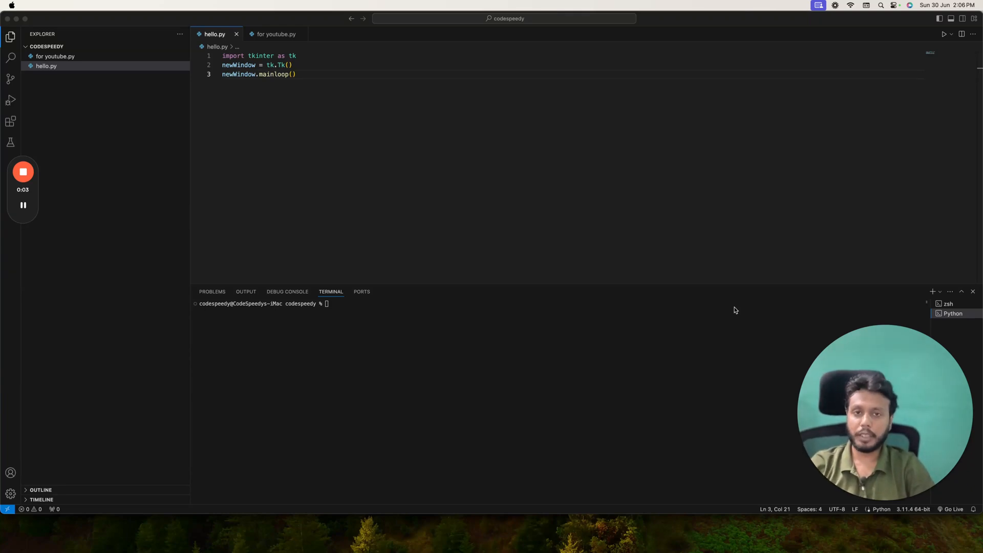
mouse_move(661, 324)
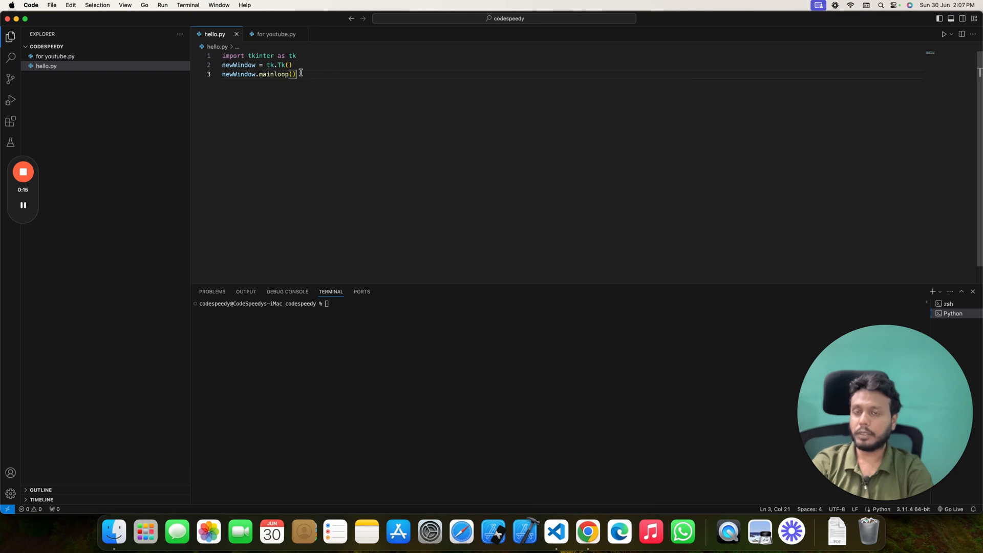
mouse_move(314, 79)
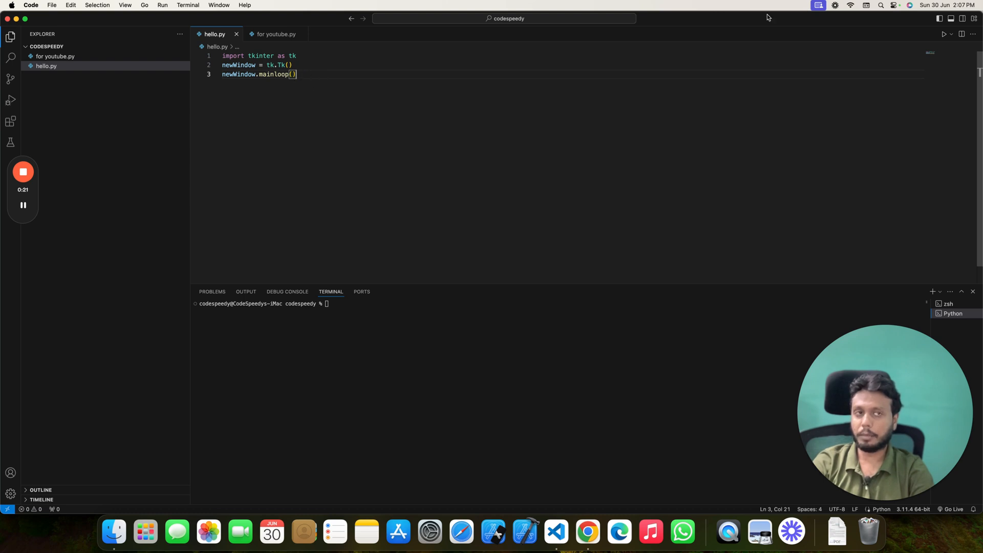
Run hello.py and select the word NSApplicationDelegate in the terminal's secure-coding warning
click(943, 33)
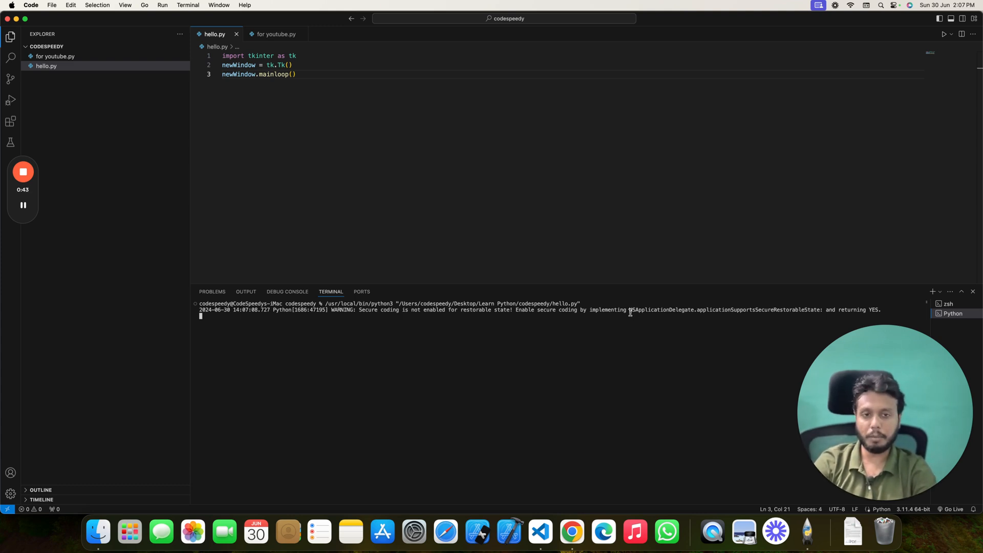
double_click(643, 309)
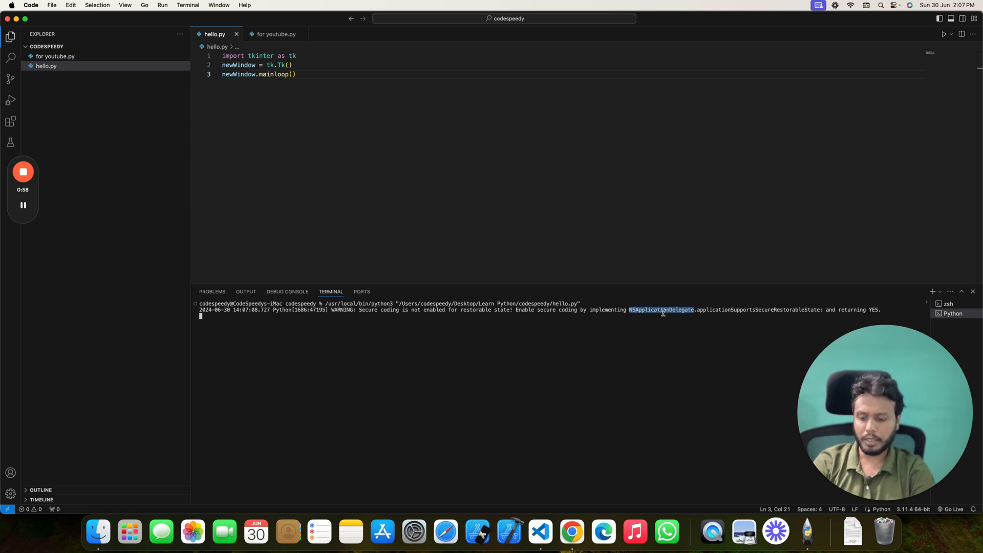
mouse_move(572, 533)
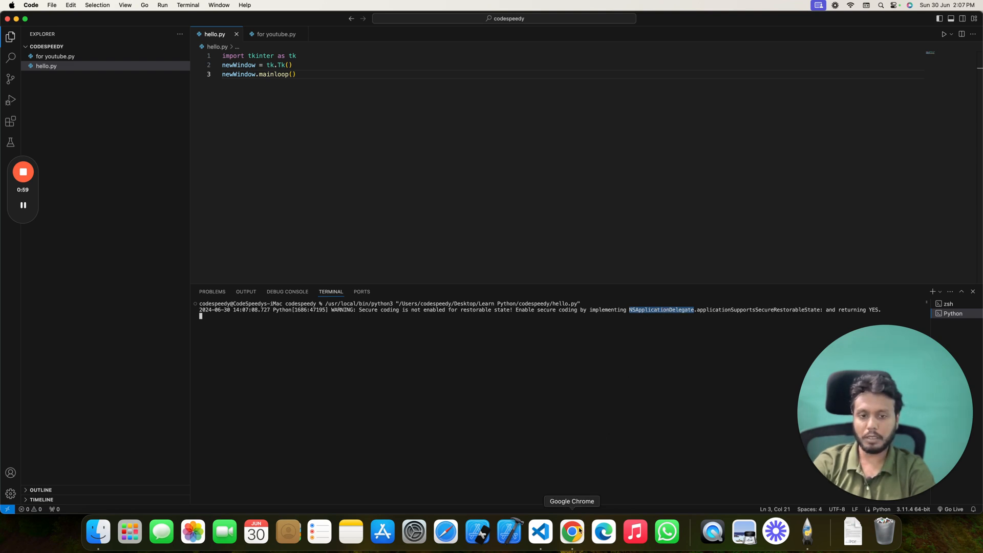
Review the Google results for NSApplicationDelegate in Chrome, choosing the Apple Developer documentation result
click(572, 532)
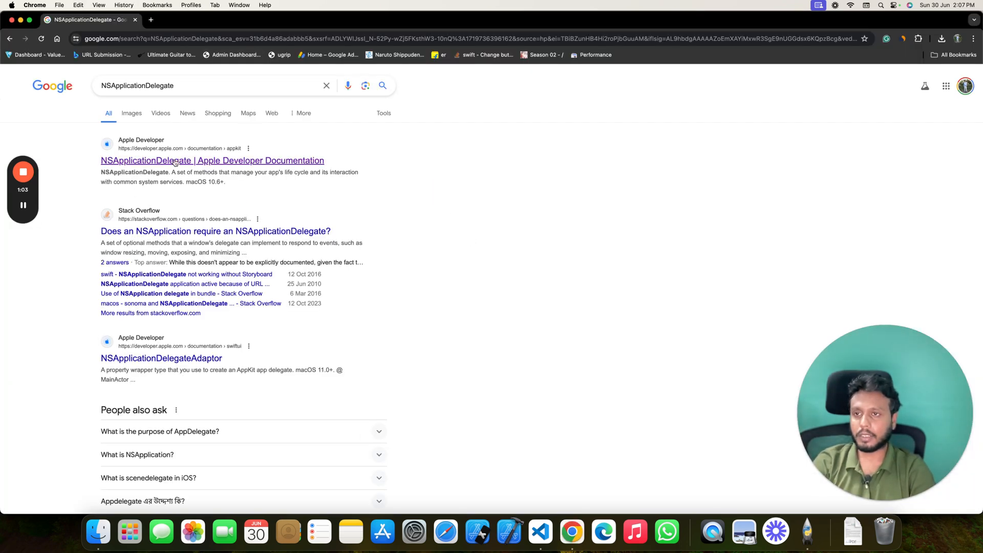
click(213, 161)
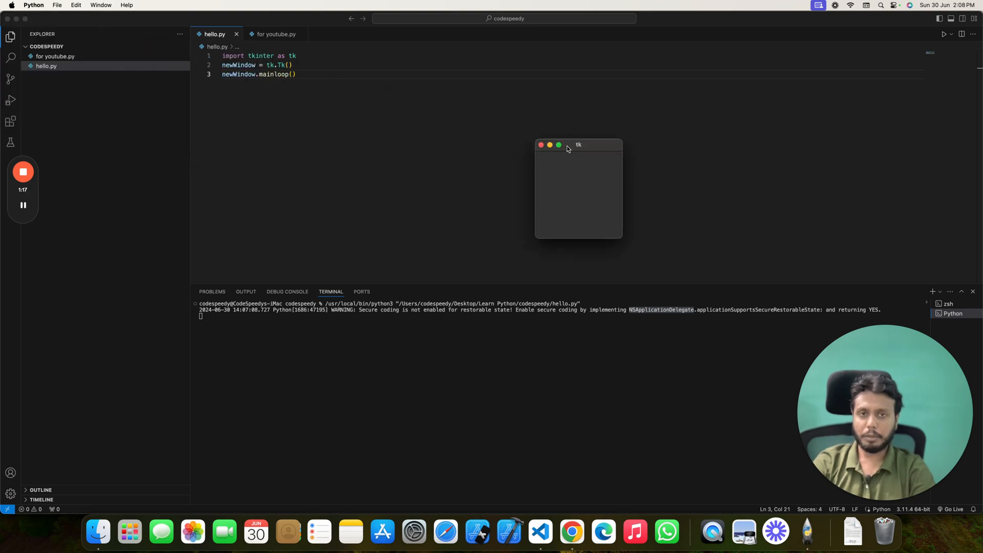
Drag the empty tk window by its title bar to several spots over the editor
drag(578, 144, 639, 156)
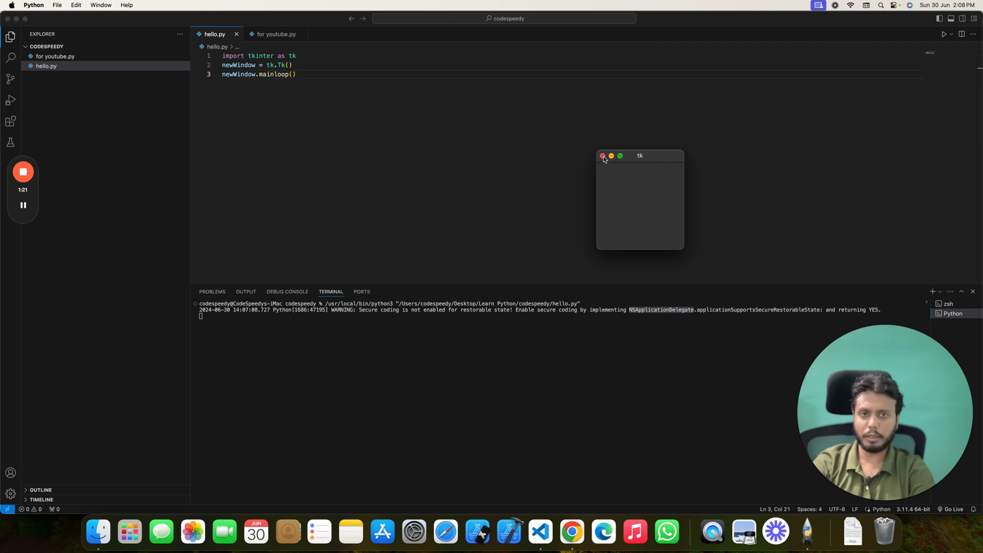
mouse_move(641, 158)
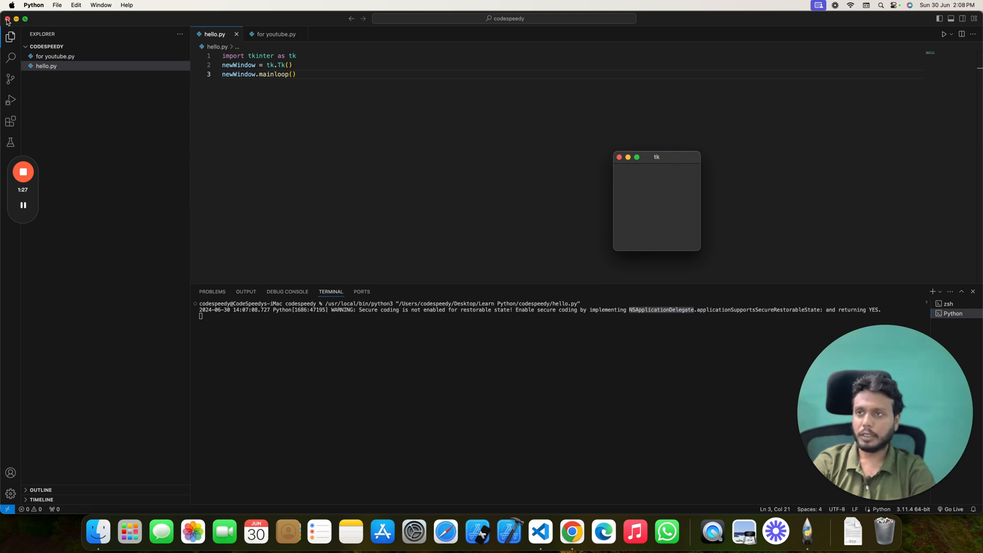
mouse_move(650, 171)
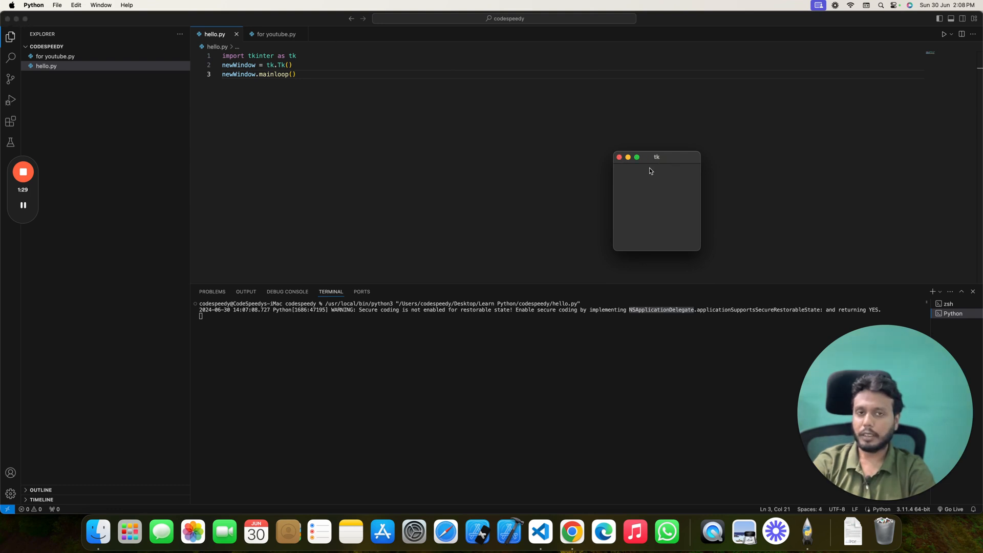
drag(656, 157, 599, 169)
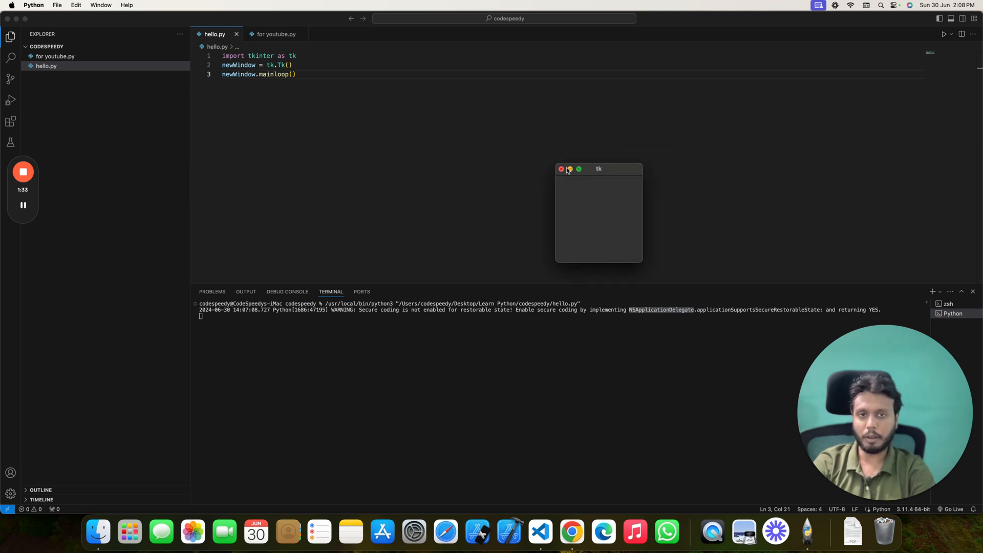
drag(598, 169, 632, 176)
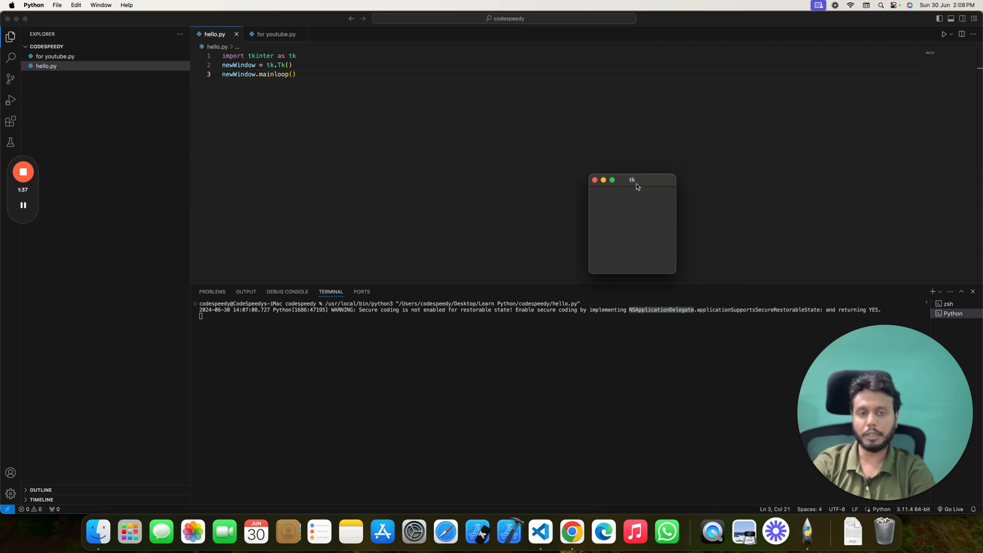
mouse_move(275, 105)
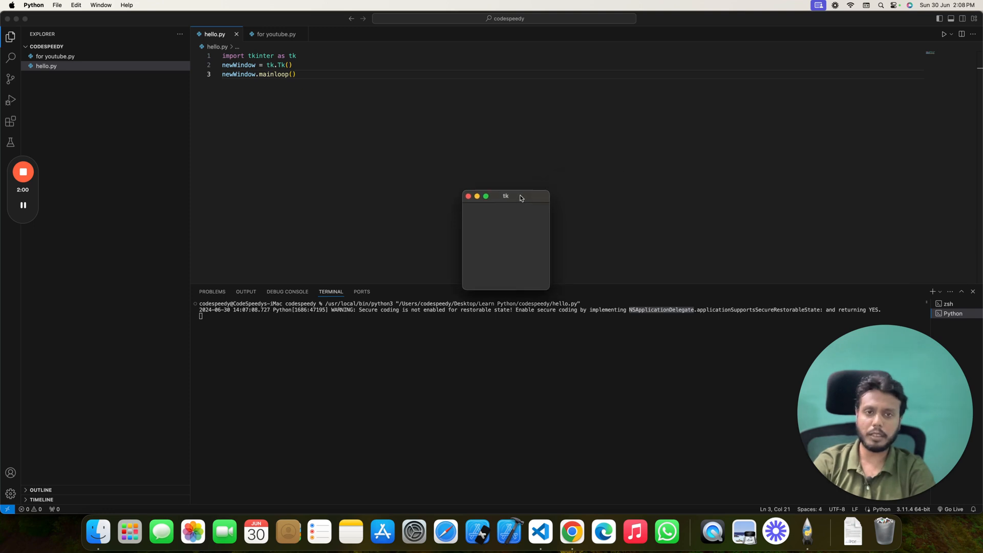
Show About This Mac from the Apple menu, revealing an M1 iMac on Sonoma 14.5
click(11, 5)
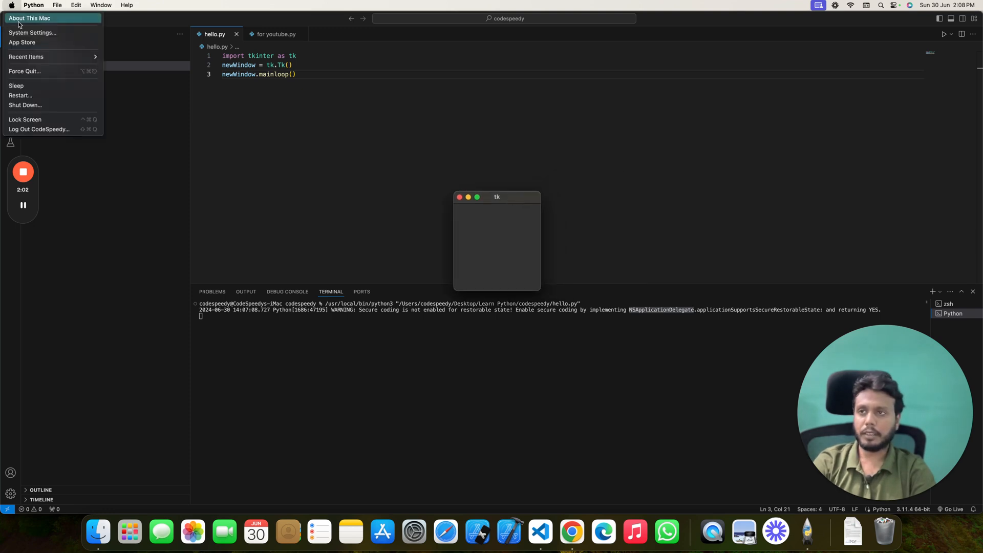
click(30, 18)
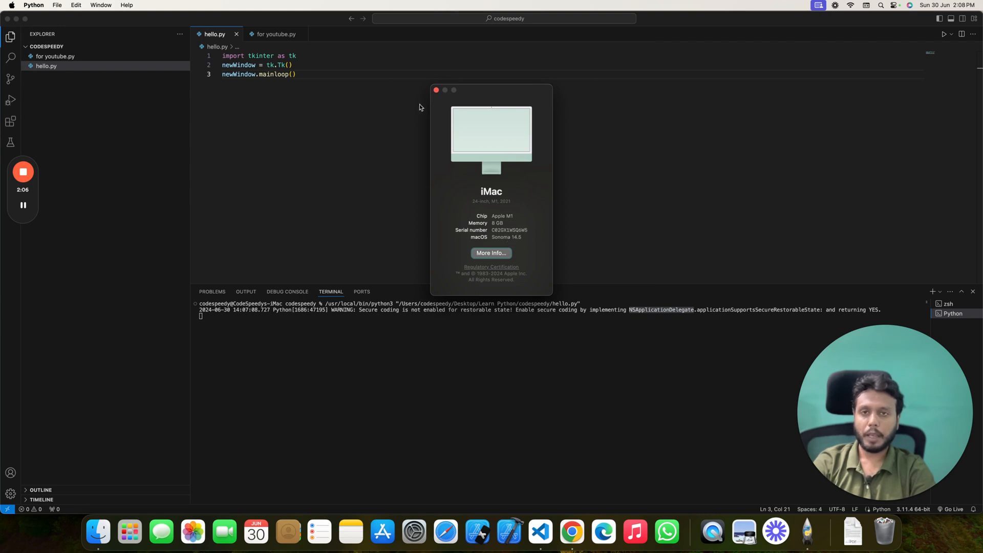
mouse_move(455, 146)
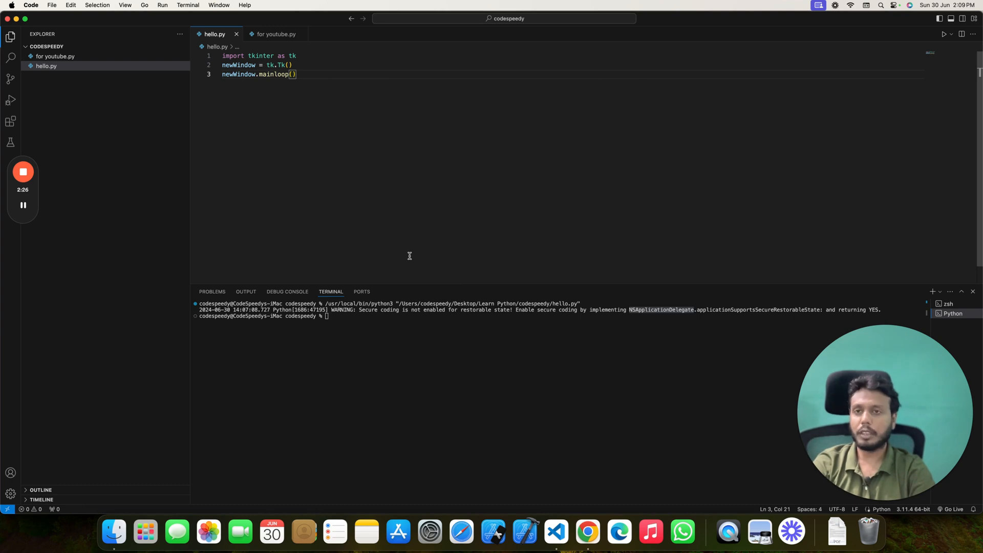
mouse_move(358, 325)
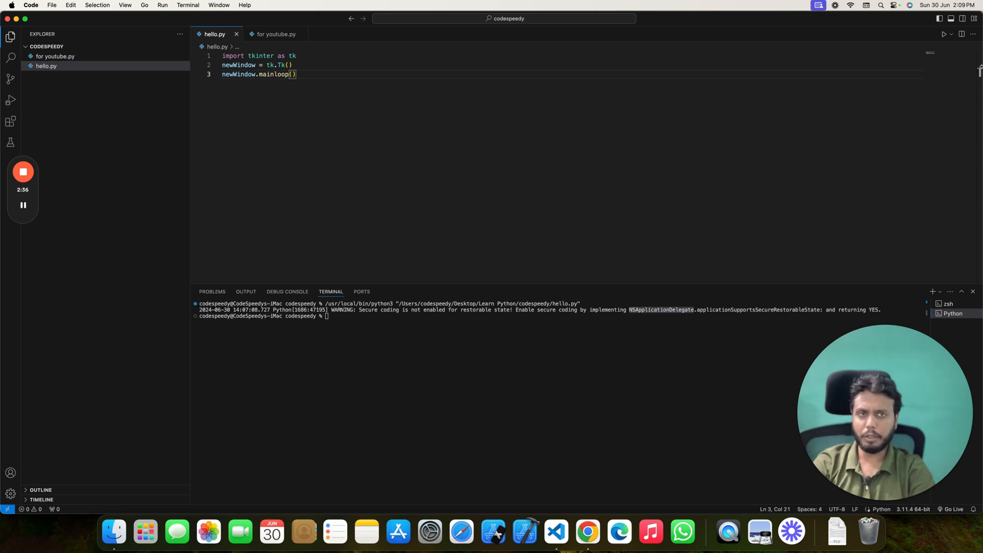
Run hello.py again and move the new tk window from the top-left corner to the middle
click(943, 33)
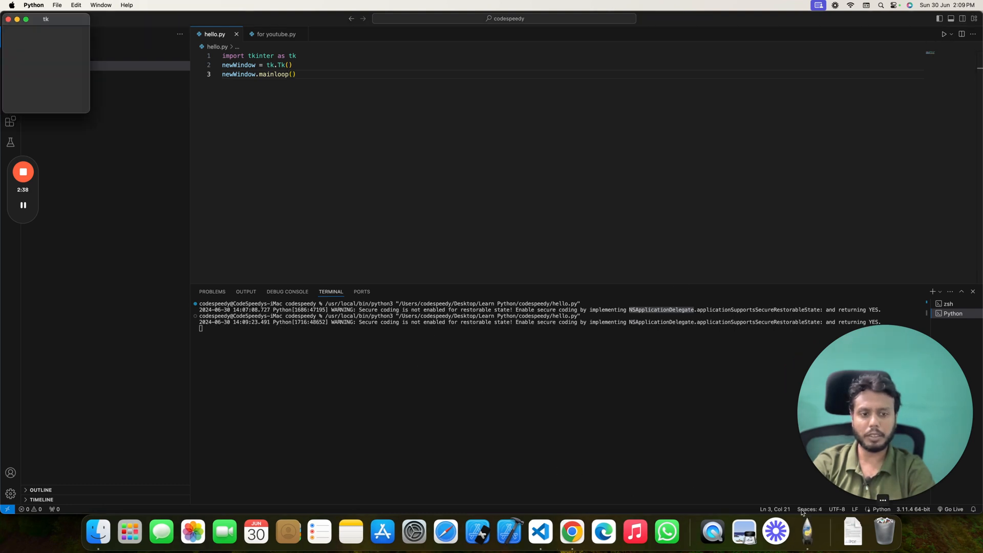
drag(45, 19, 494, 118)
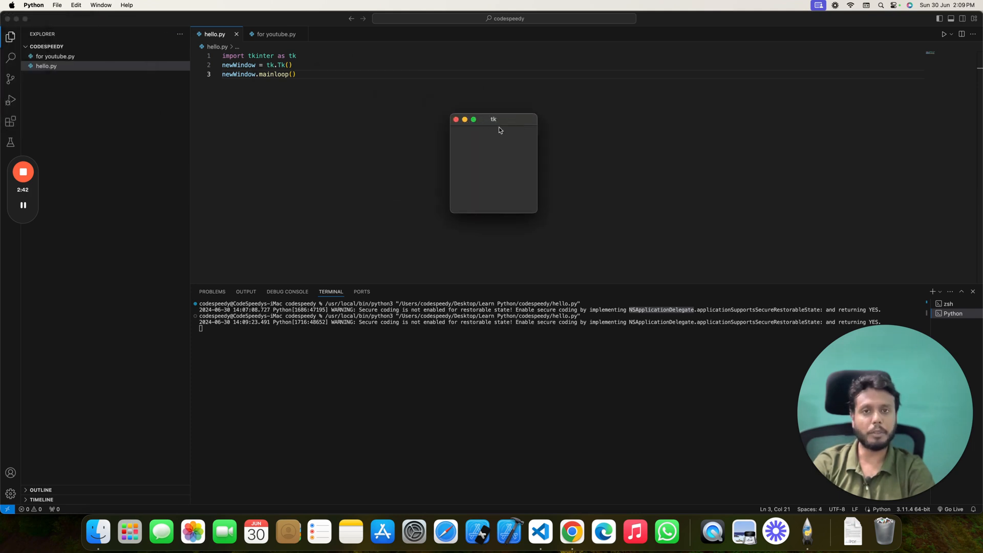
drag(494, 119, 540, 139)
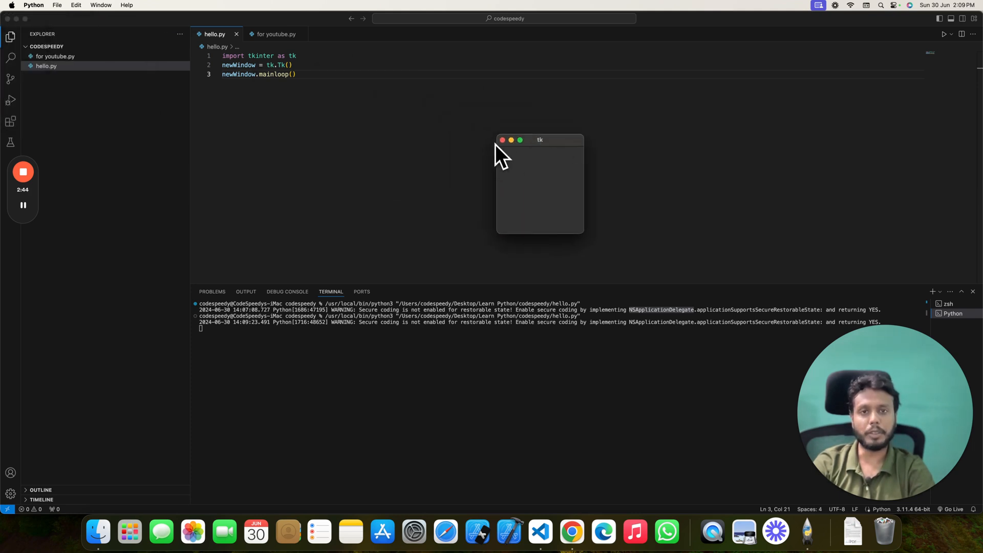